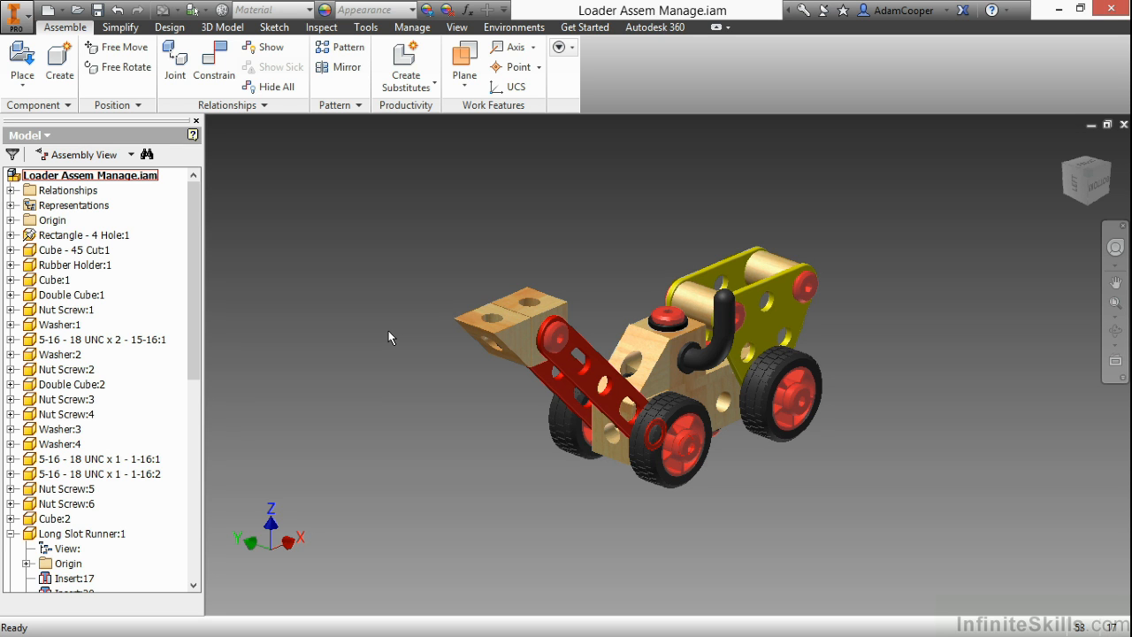
pyautogui.moveTo(422, 341)
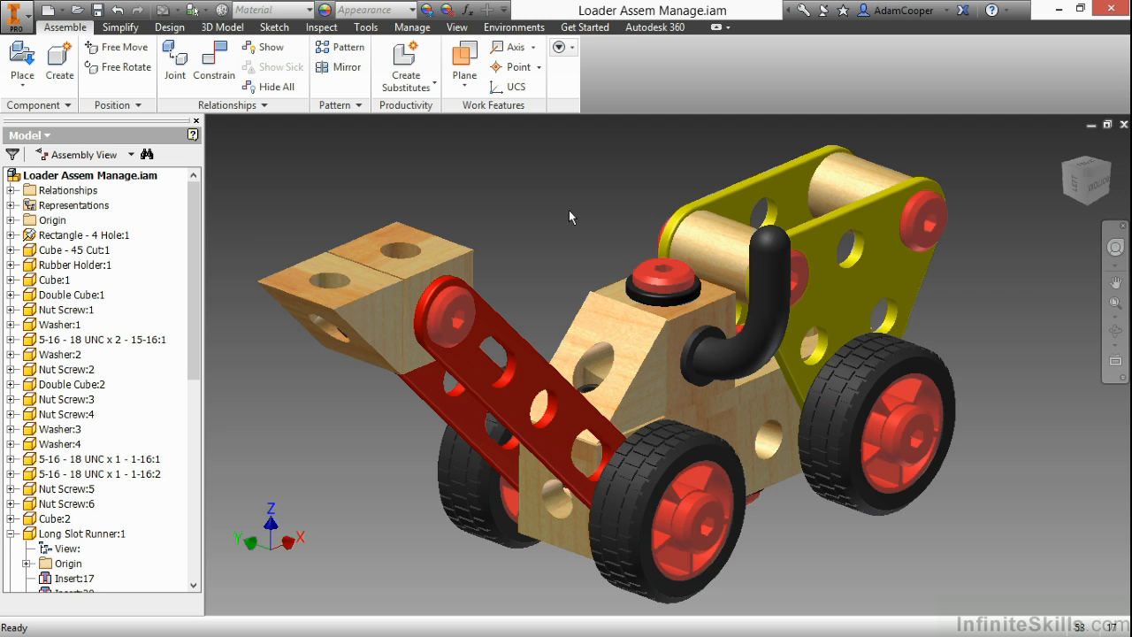
pyautogui.moveTo(566, 217)
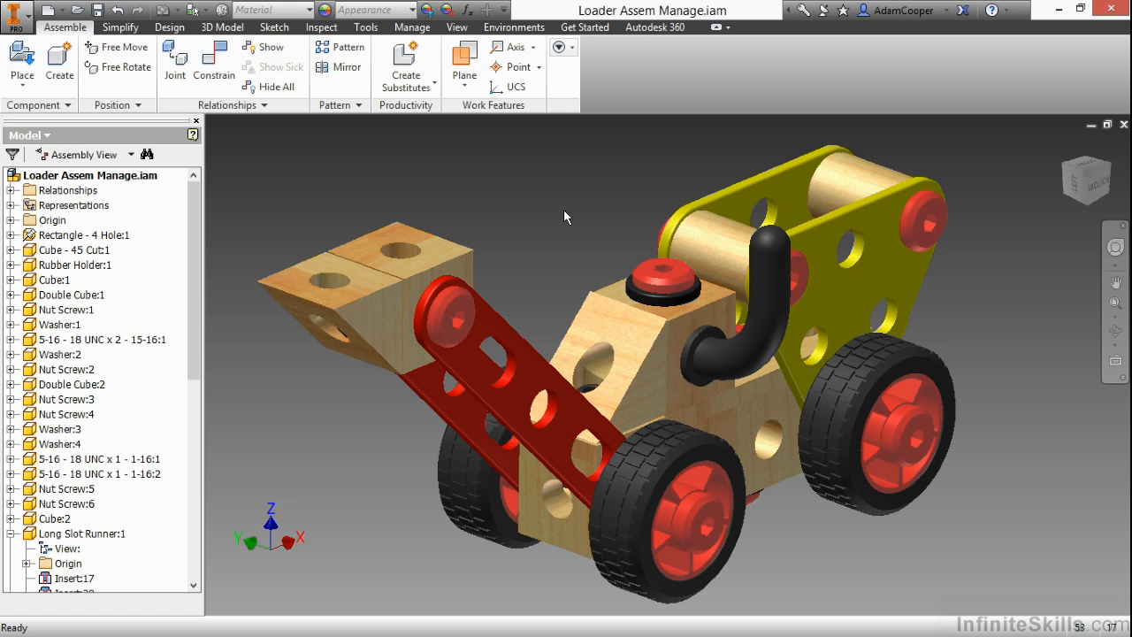
pyautogui.moveTo(610, 272)
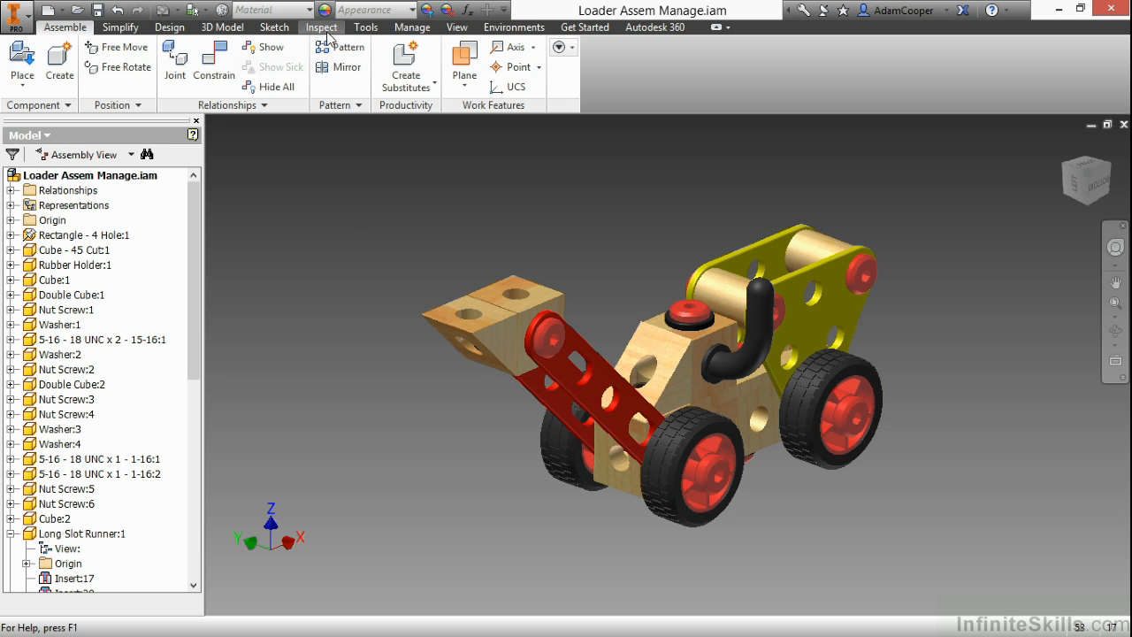
# Run Analyze Interference on Long Slot Runner:1, finding 2 interferences totalling 0.006 in^3
pyautogui.click(321, 26)
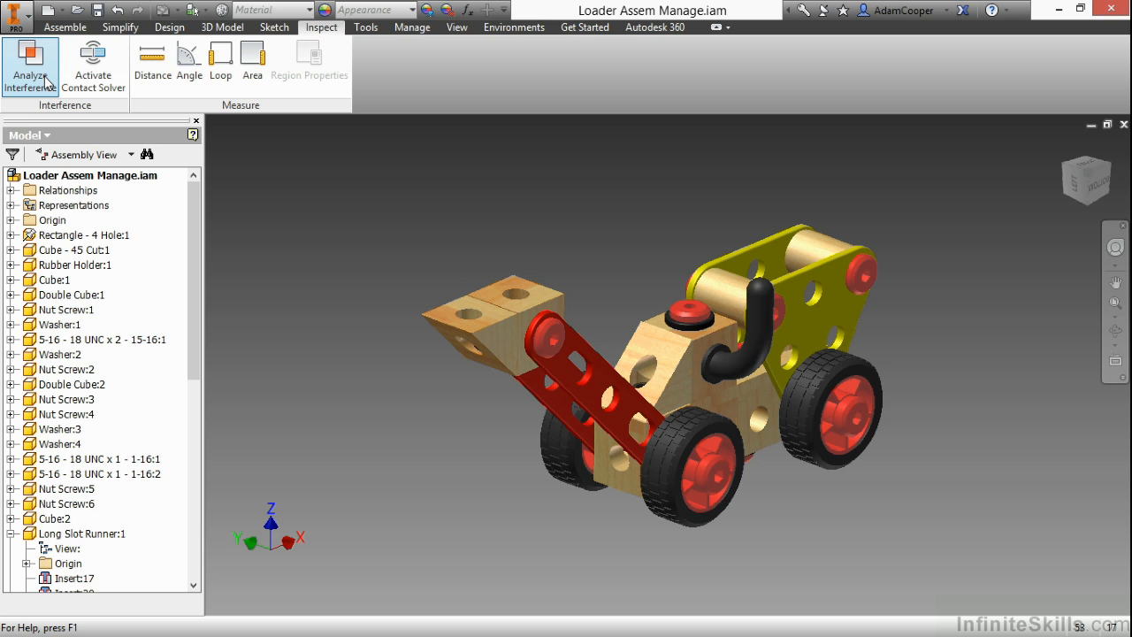
pyautogui.click(30, 67)
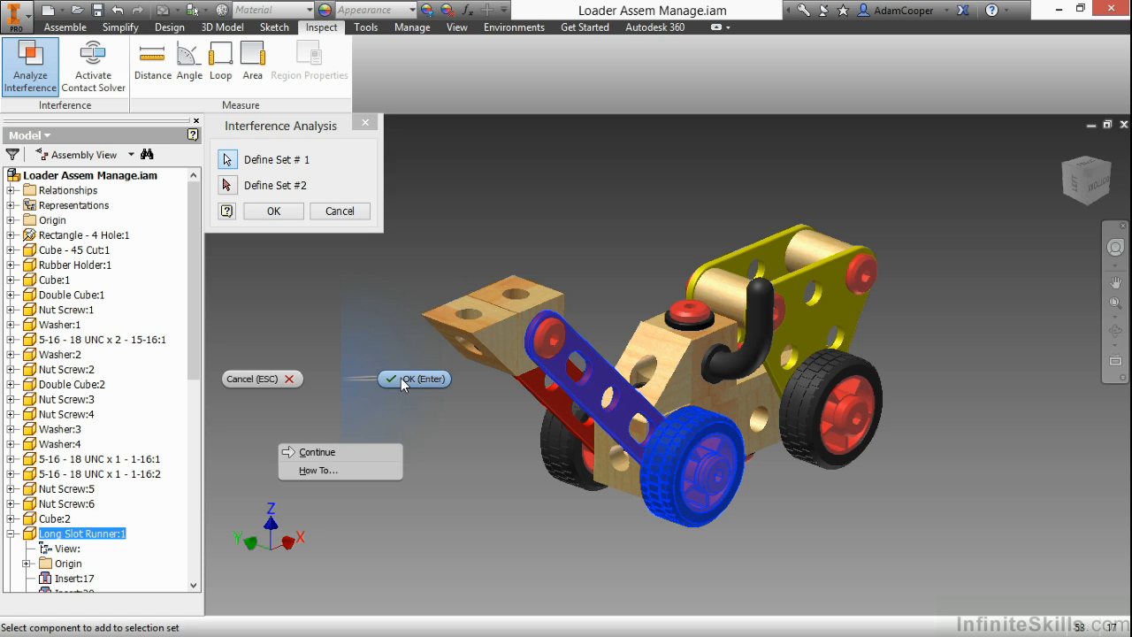
pyautogui.click(414, 378)
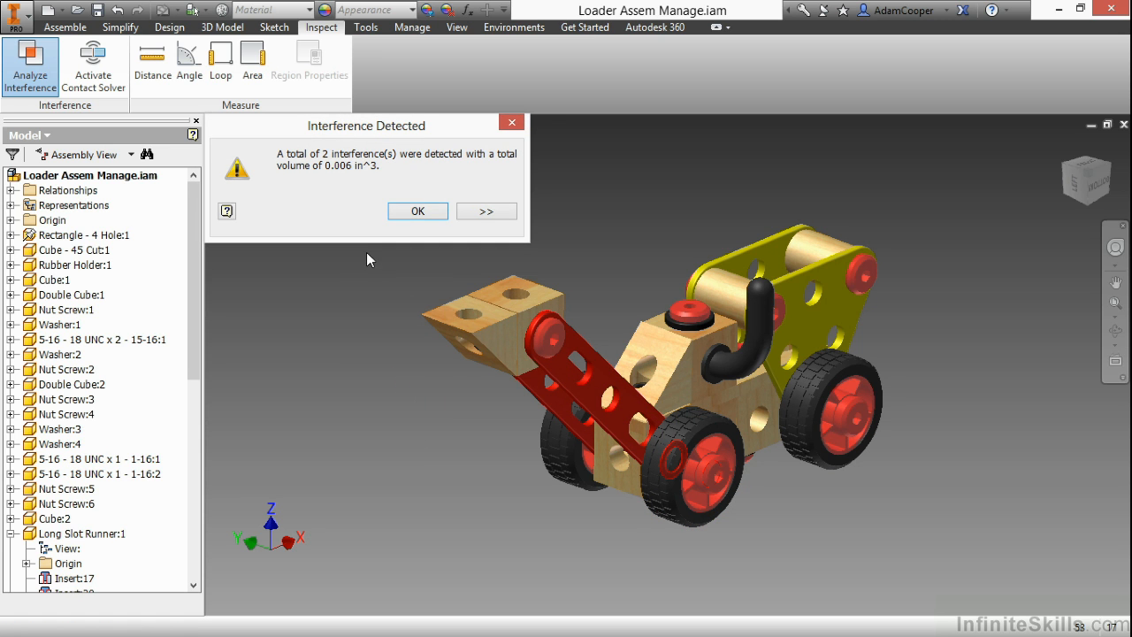
pyautogui.moveTo(359, 195)
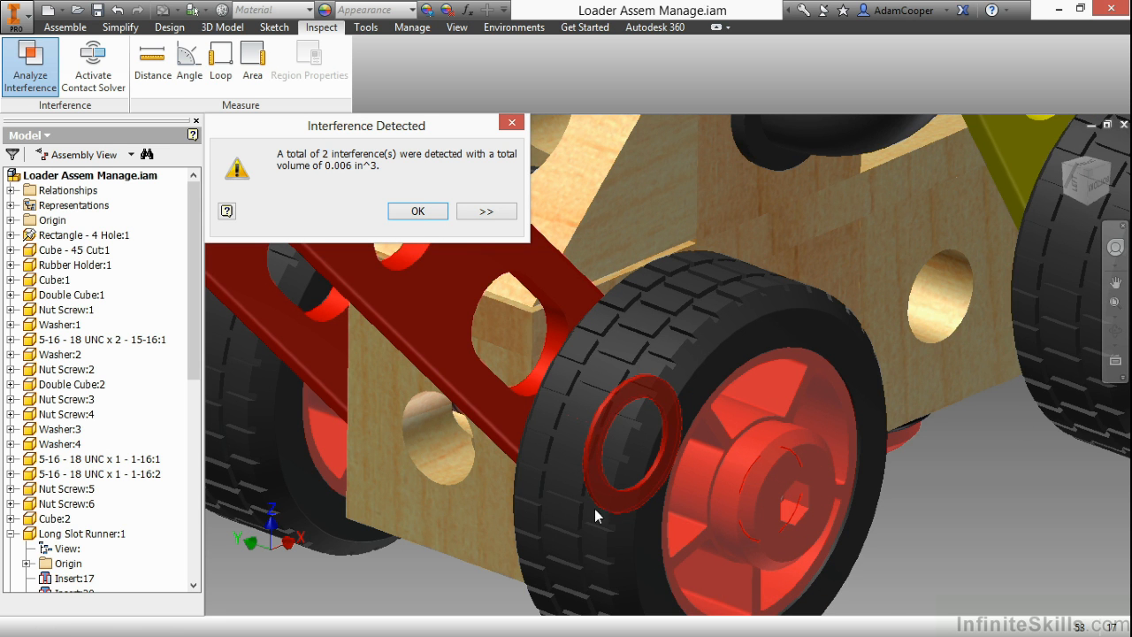
pyautogui.moveTo(618, 409)
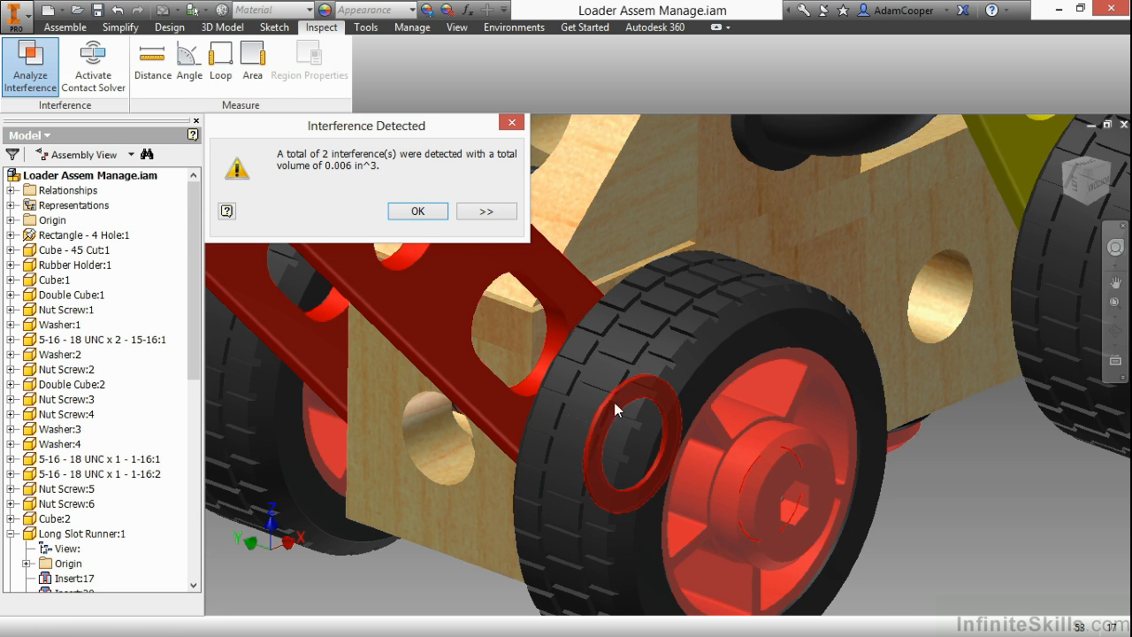
pyautogui.moveTo(608, 441)
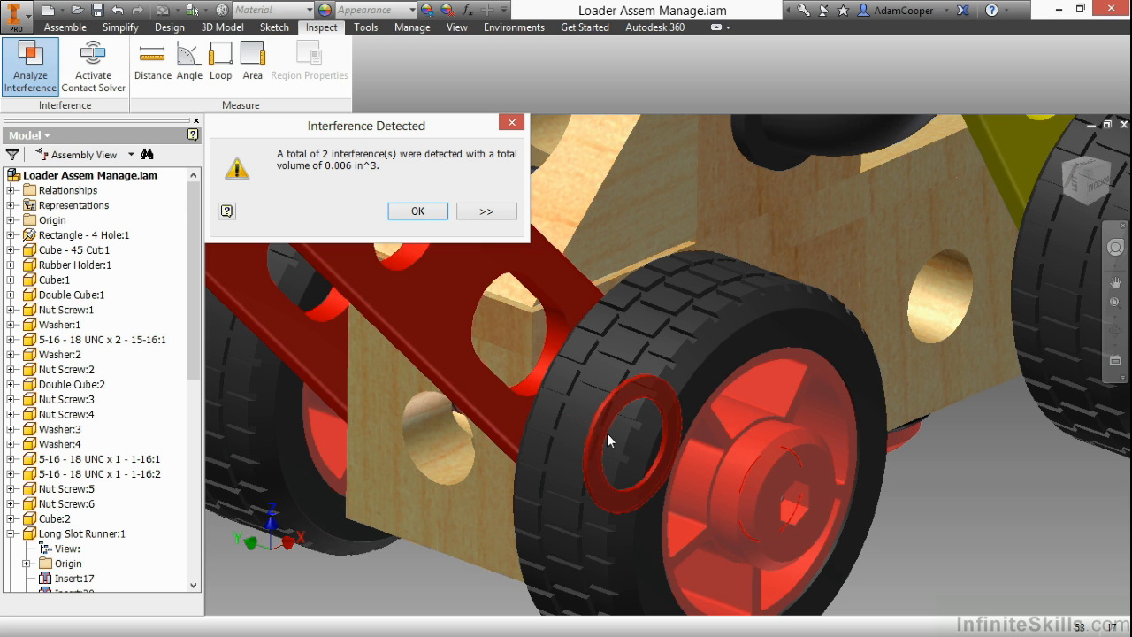
pyautogui.moveTo(628, 445)
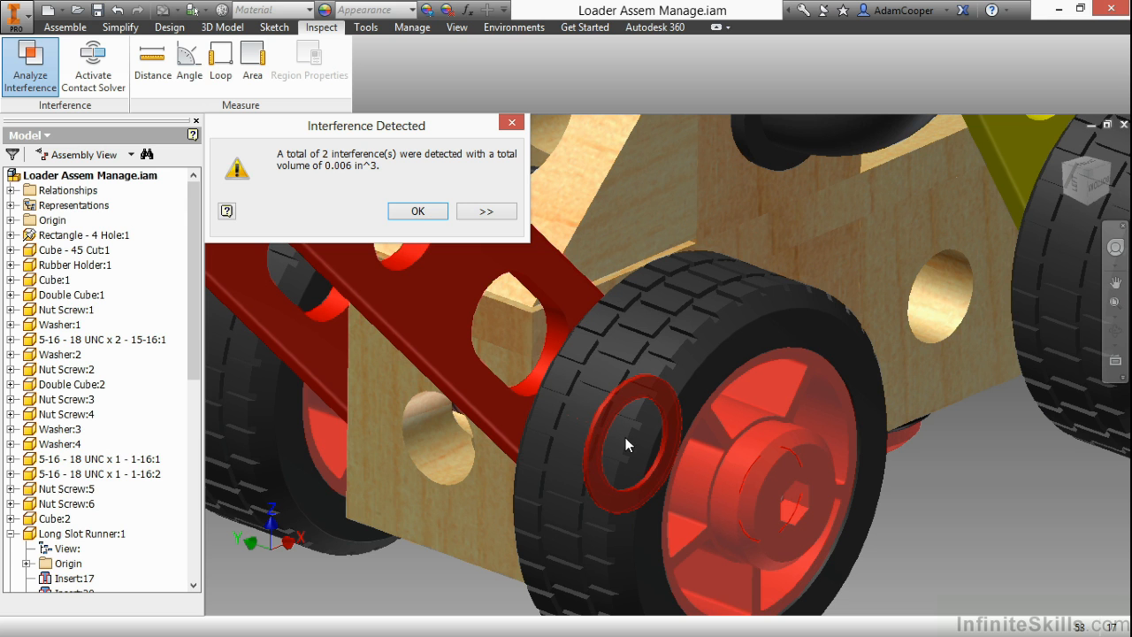
pyautogui.moveTo(785, 486)
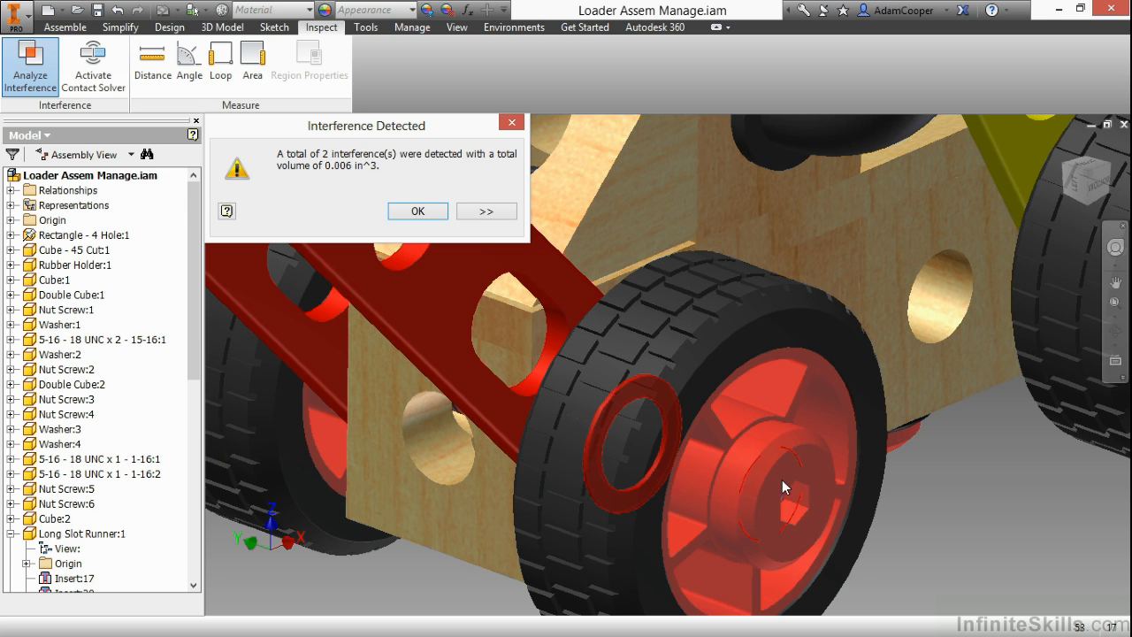
pyautogui.moveTo(777, 539)
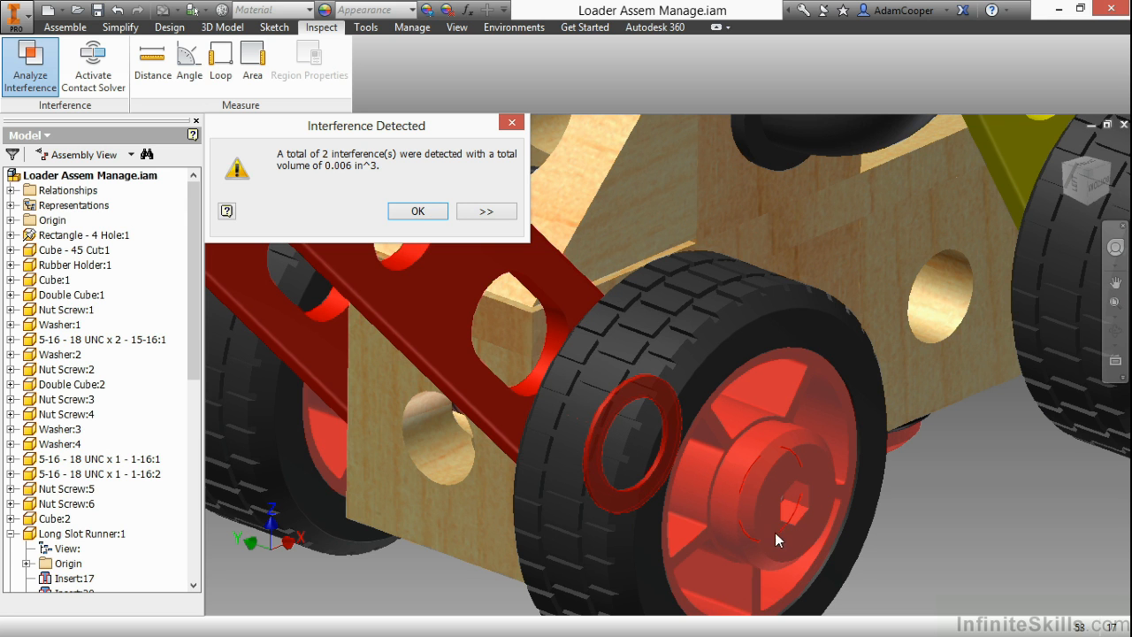
pyautogui.moveTo(795, 488)
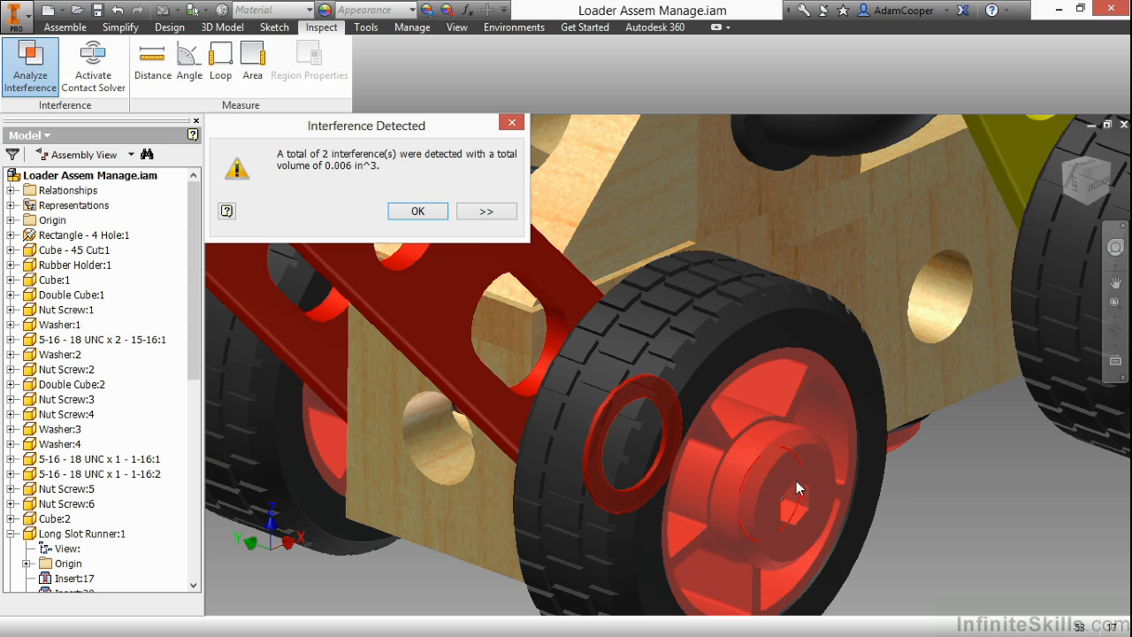
pyautogui.moveTo(745, 540)
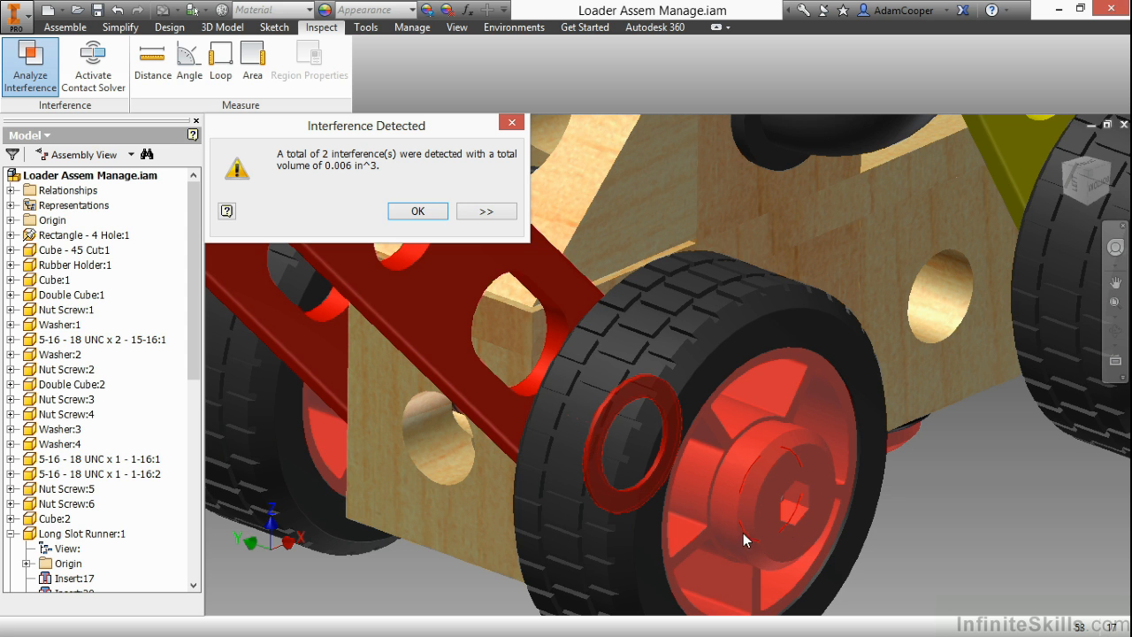
pyautogui.moveTo(648, 473)
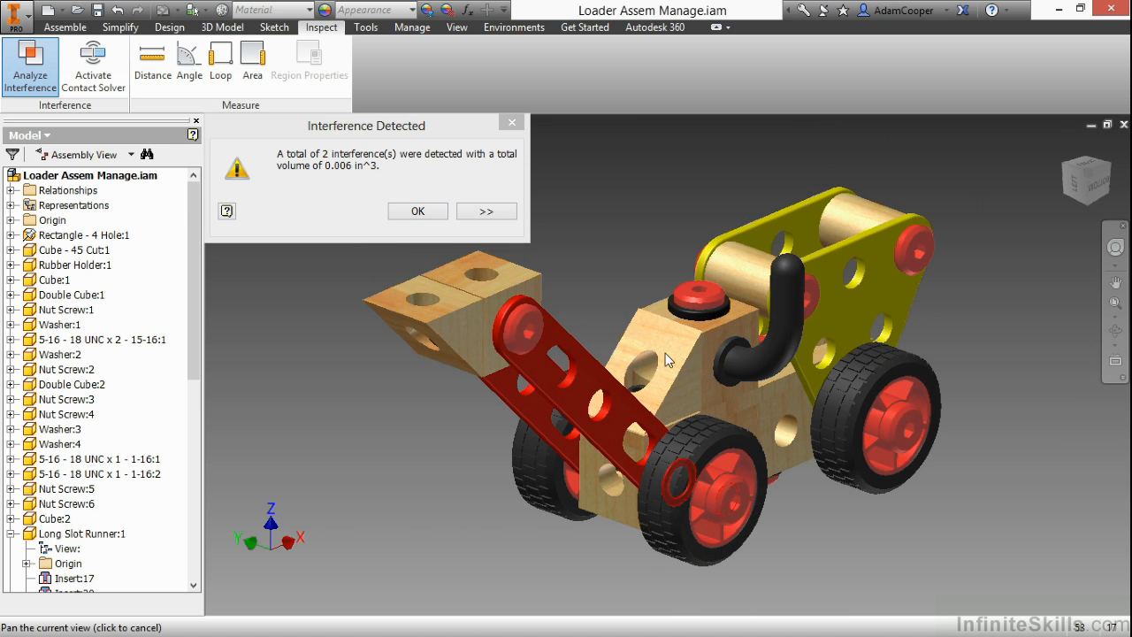
pyautogui.moveTo(430, 228)
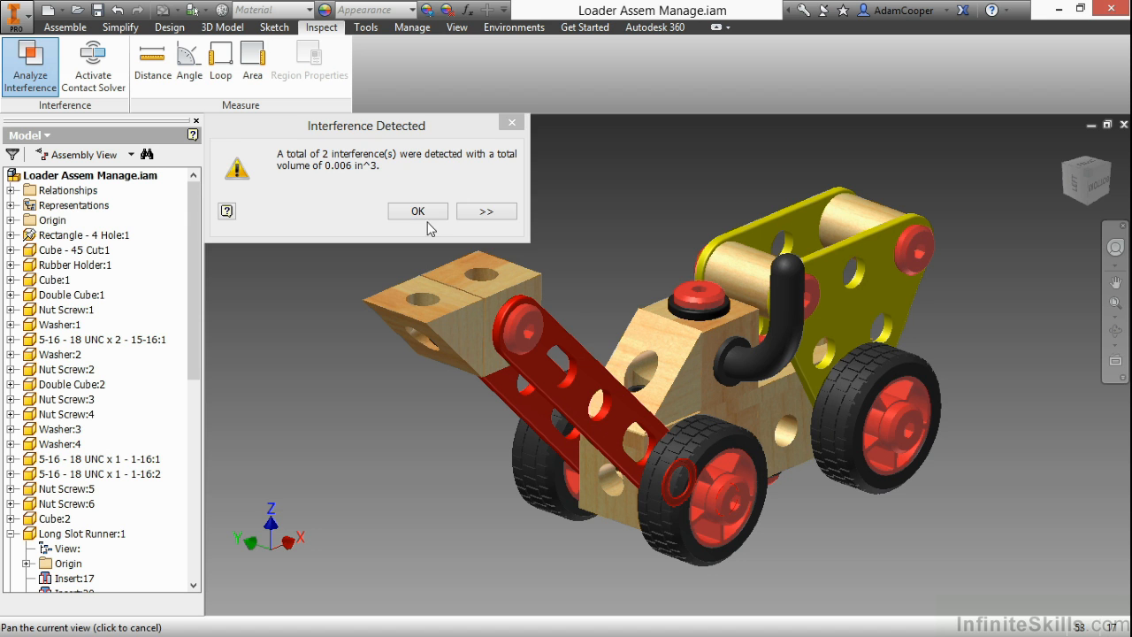
# Dismiss the Interference Detected dialog with OK
pyautogui.click(417, 211)
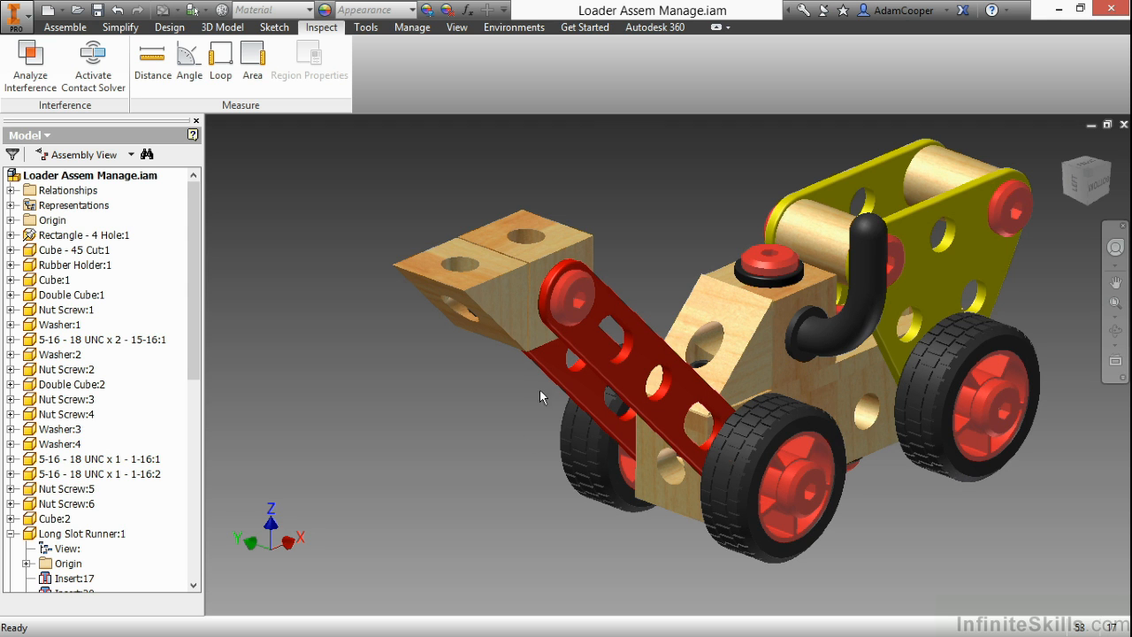
pyautogui.moveTo(528, 434)
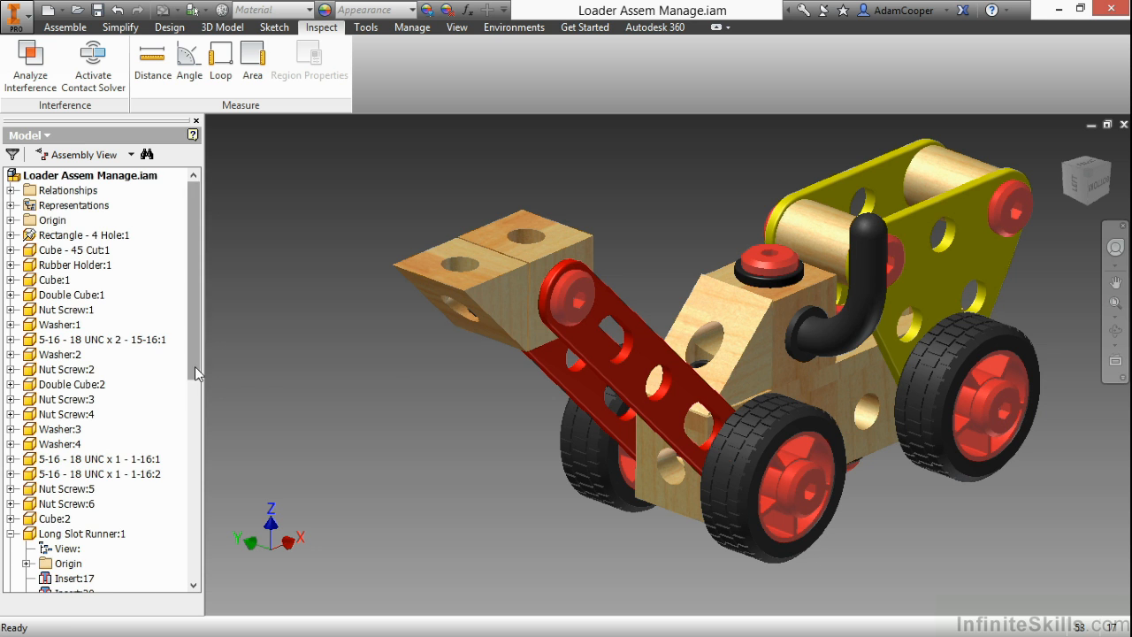
# Edit the Angle:9 constraint under Long Slot Runner:1 so the bucket angle reads 0°
pyautogui.click(83, 399)
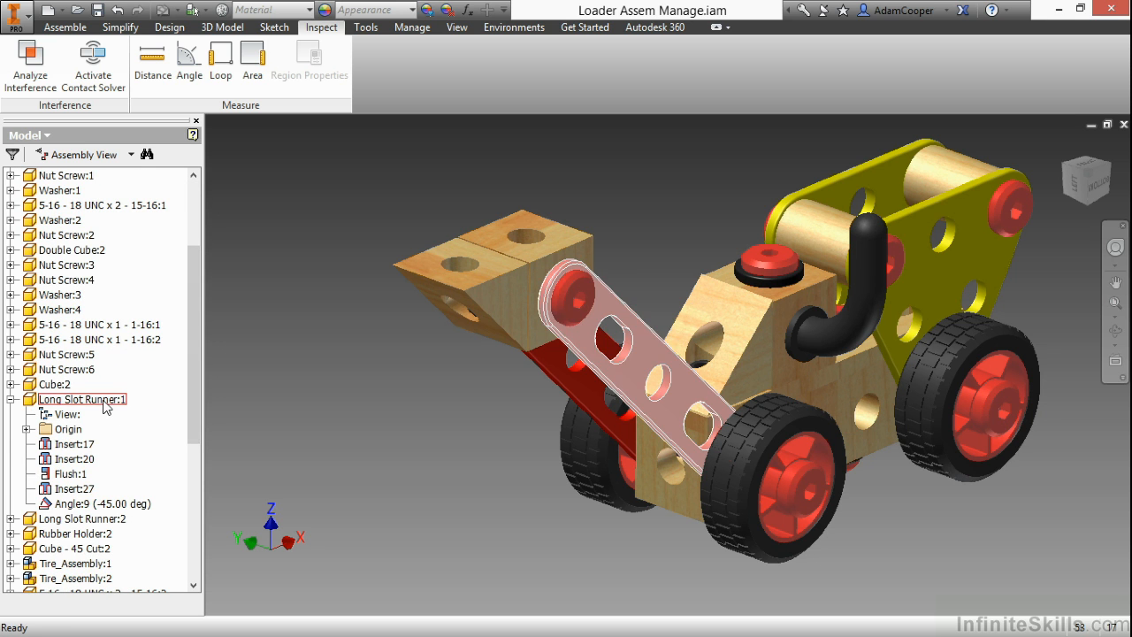
pyautogui.click(80, 399)
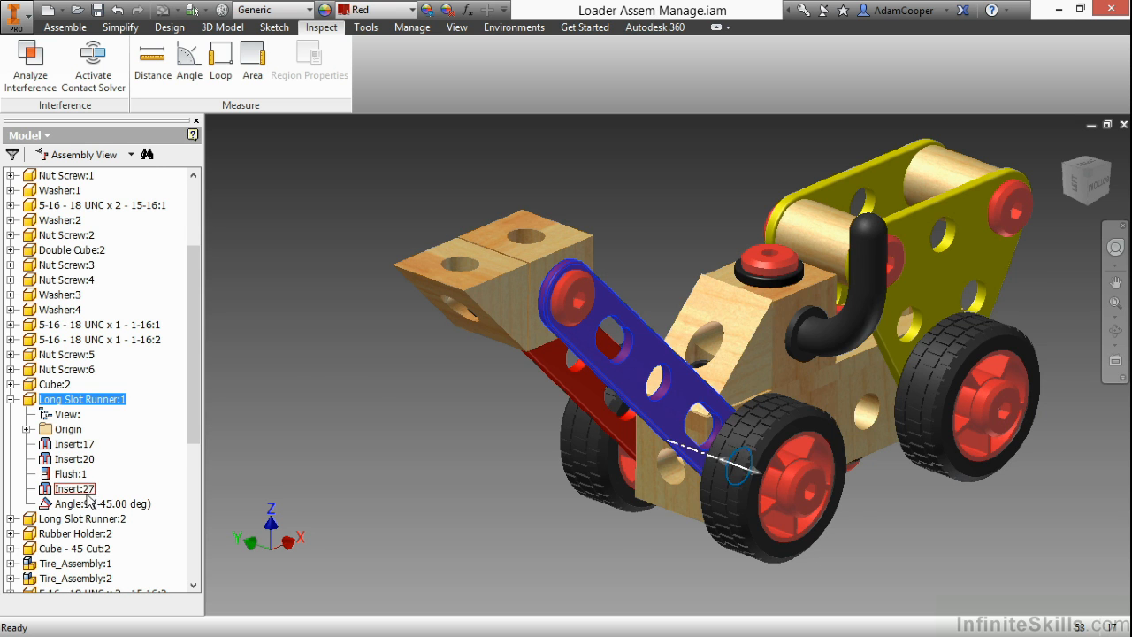
pyautogui.click(93, 503)
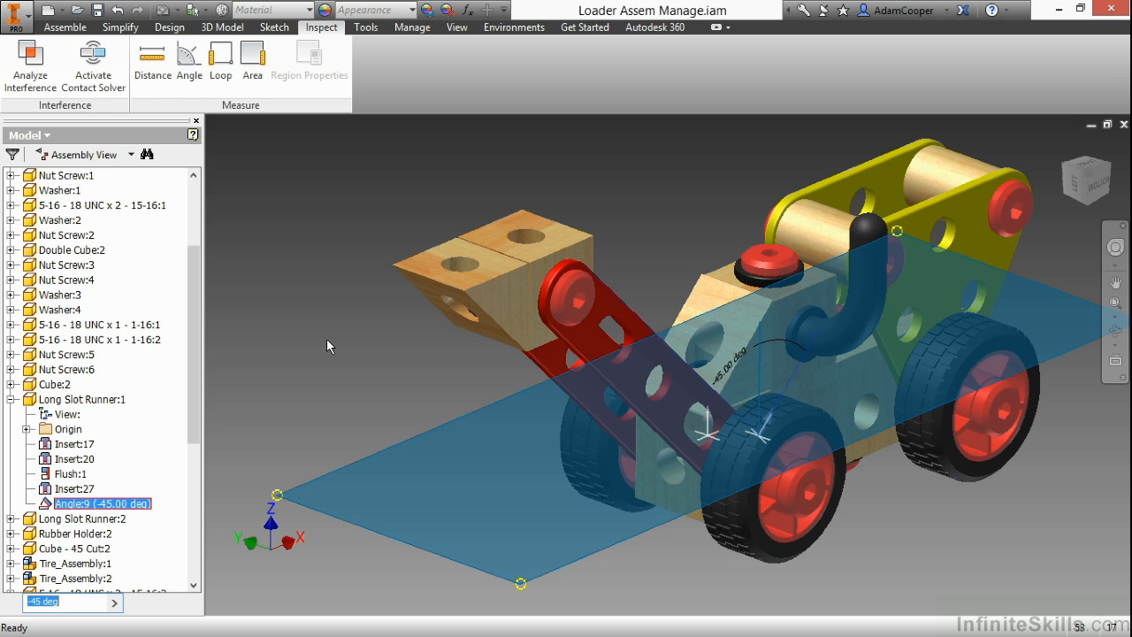
pyautogui.write('-90')
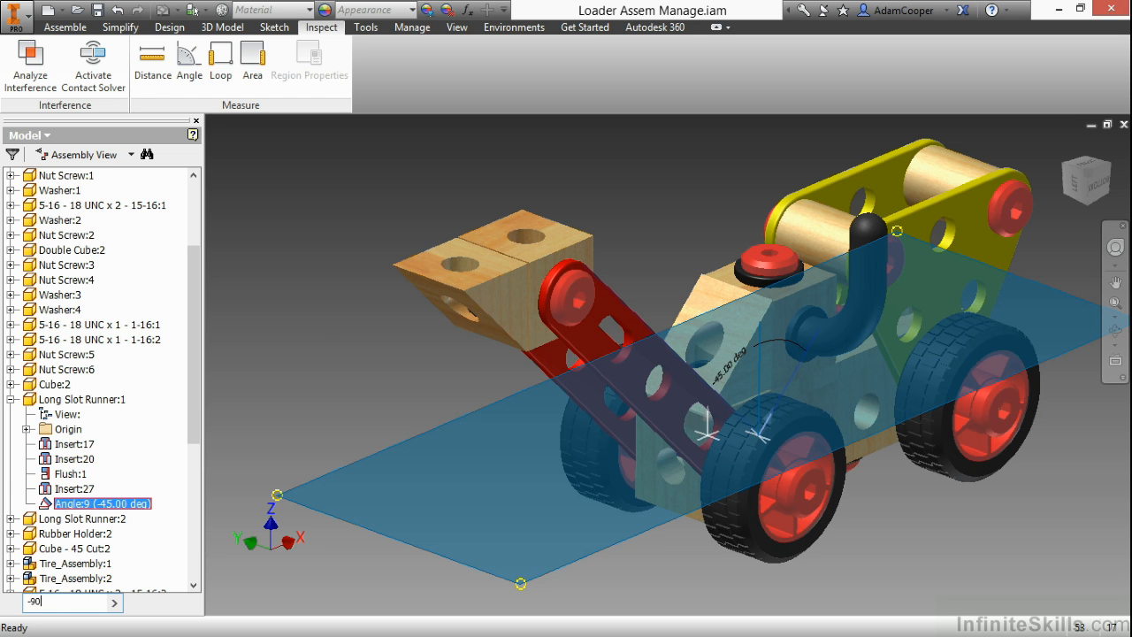
pyautogui.moveTo(325, 346)
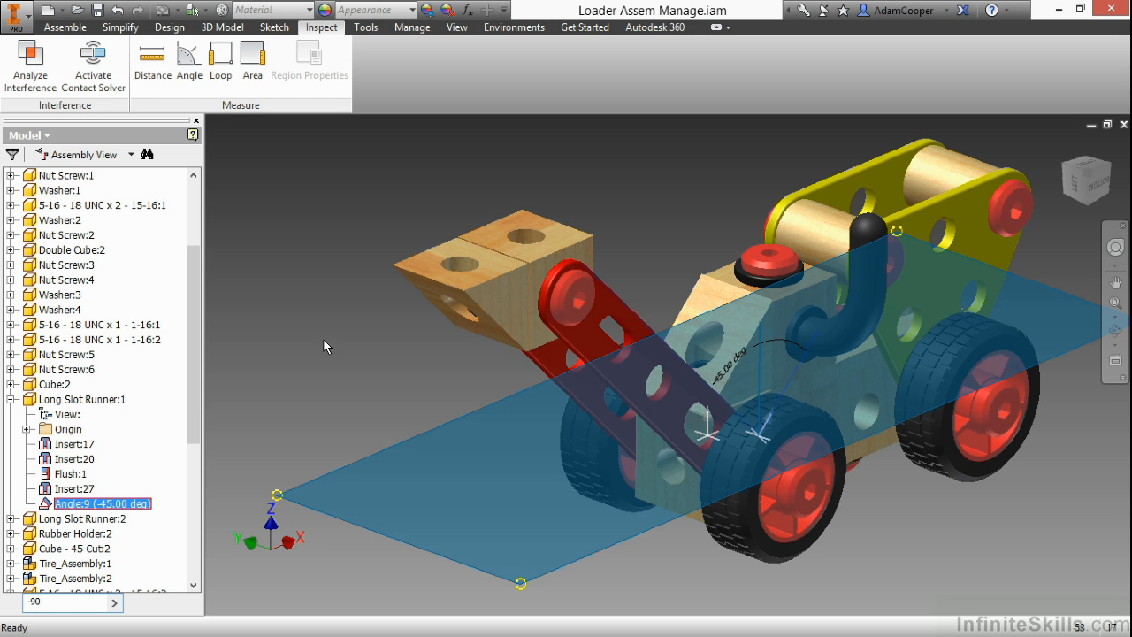
pyautogui.click(101, 503)
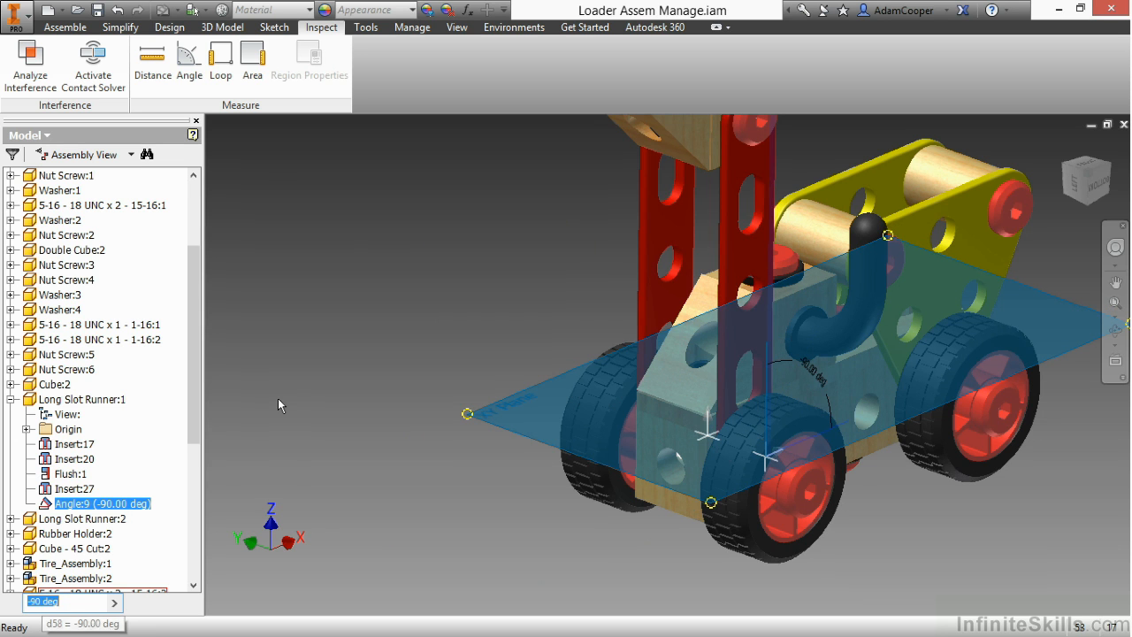
pyautogui.click(82, 518)
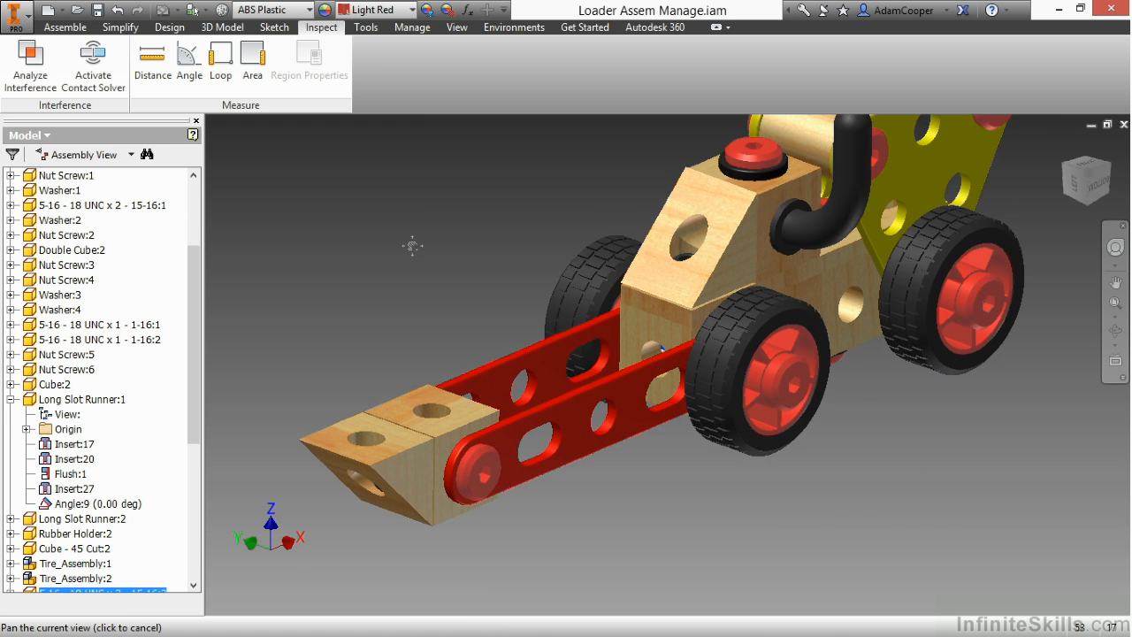
pyautogui.click(97, 503)
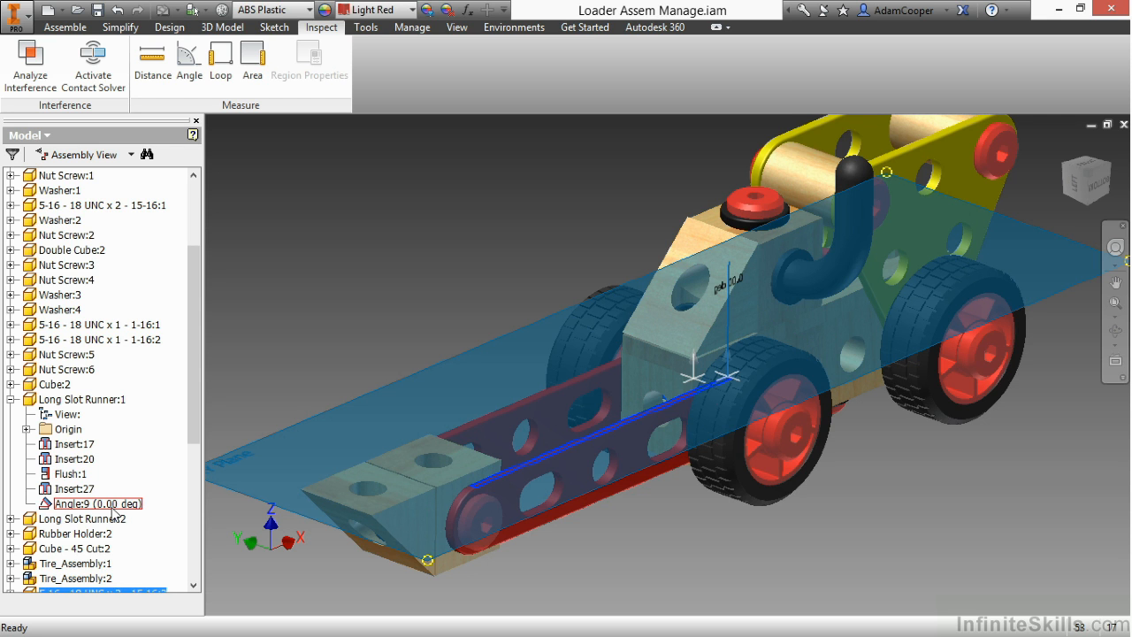
pyautogui.rightClick(95, 503)
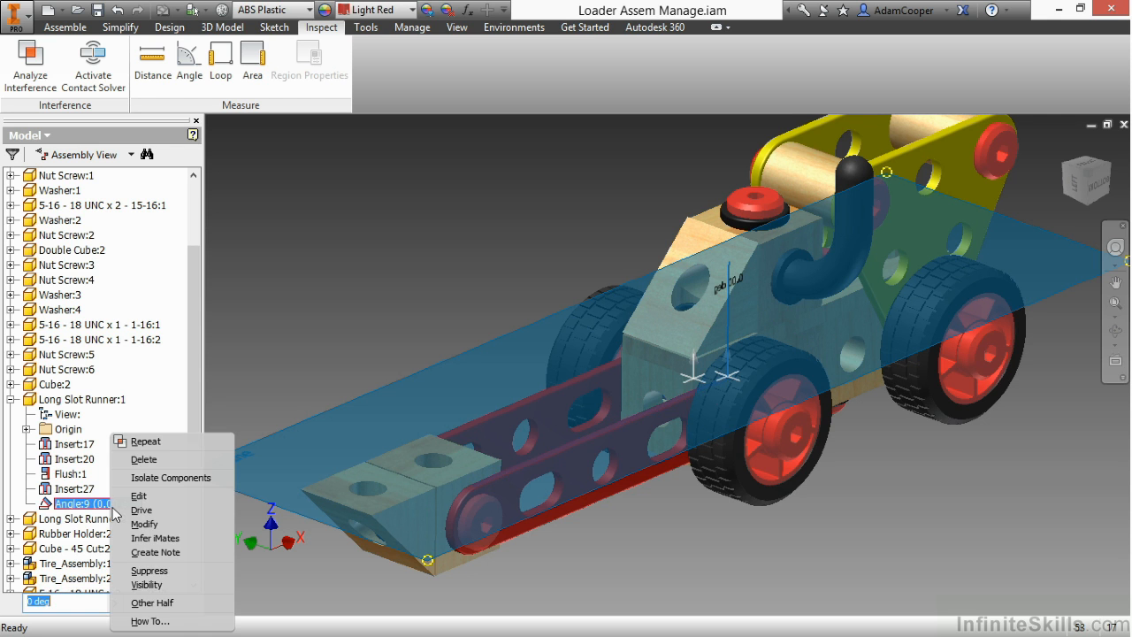
pyautogui.click(142, 510)
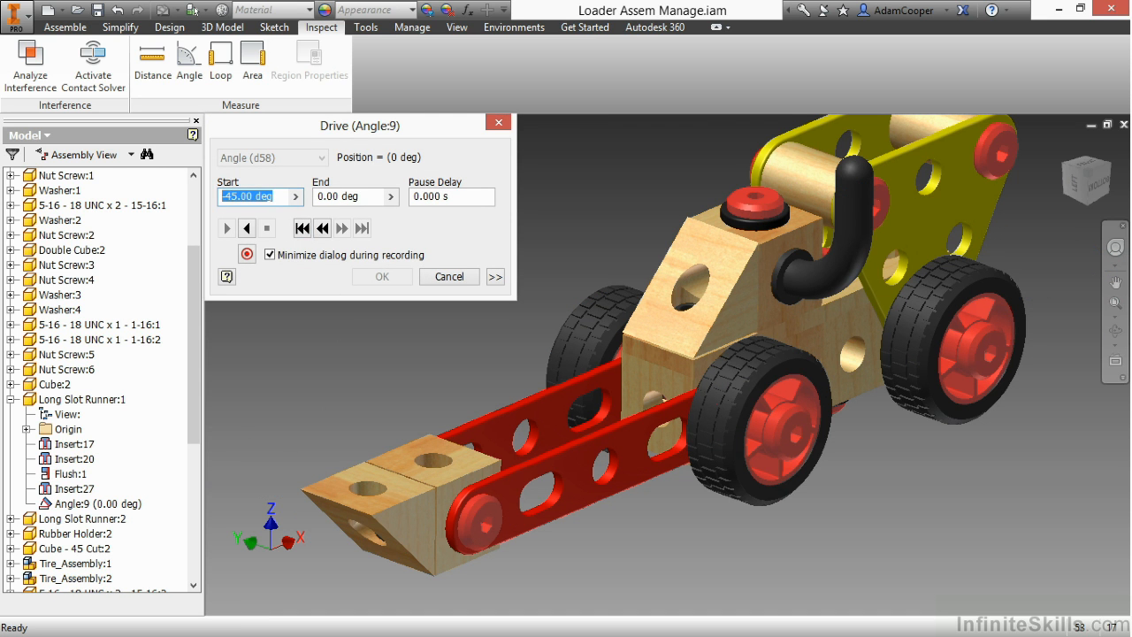
pyautogui.write('0')
pyautogui.click(354, 196)
pyautogui.write('-90')
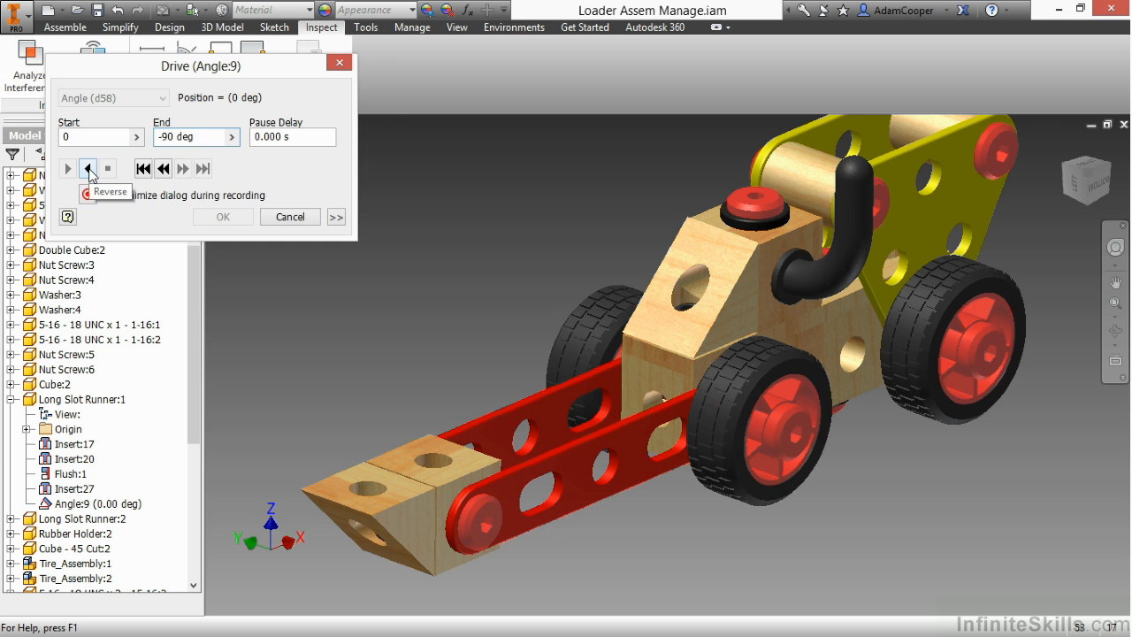
pyautogui.click(110, 195)
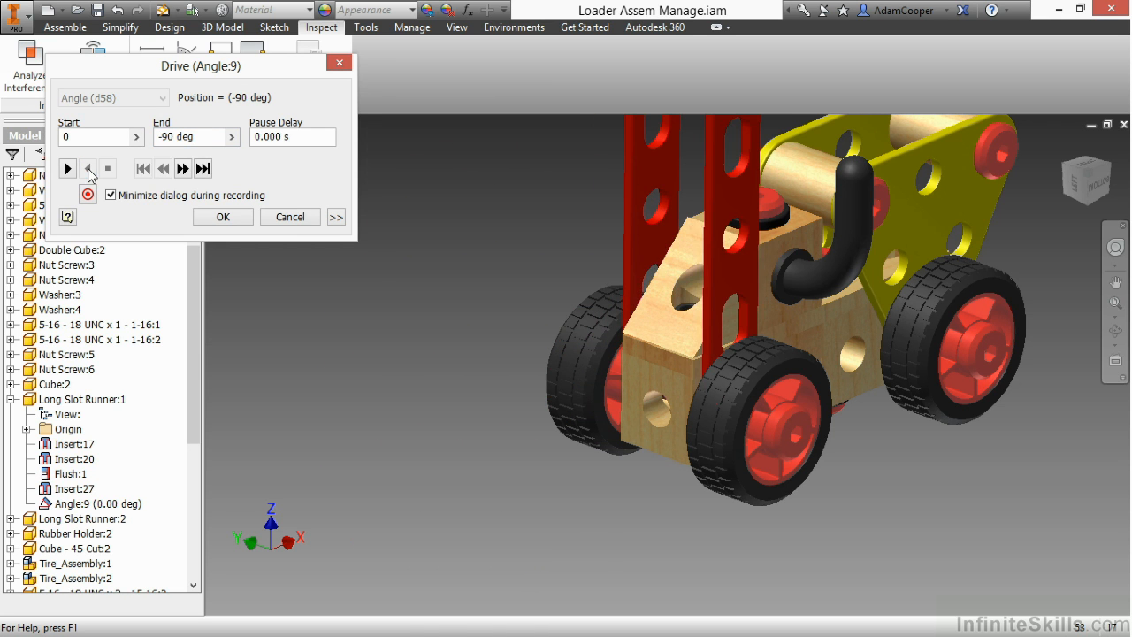
pyautogui.click(87, 168)
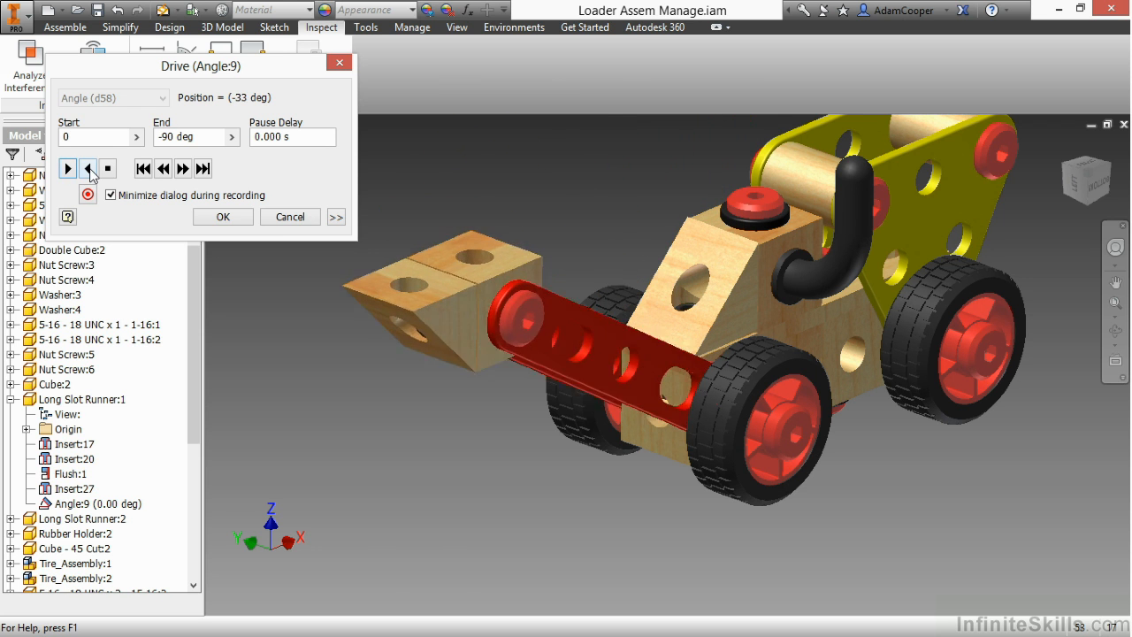
pyautogui.click(68, 168)
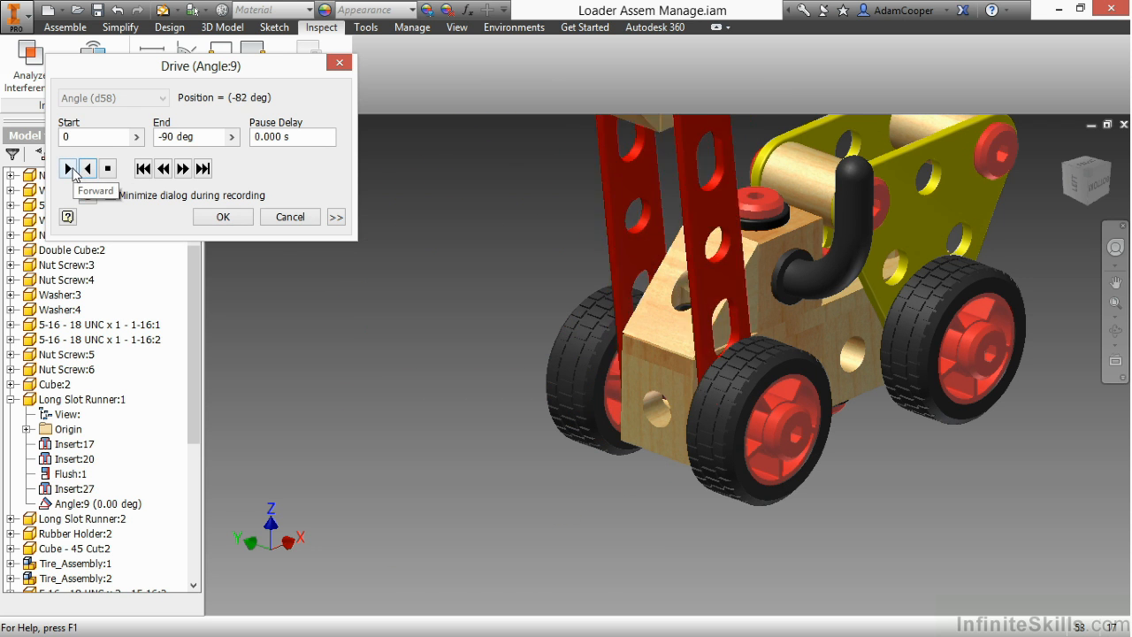
pyautogui.click(68, 168)
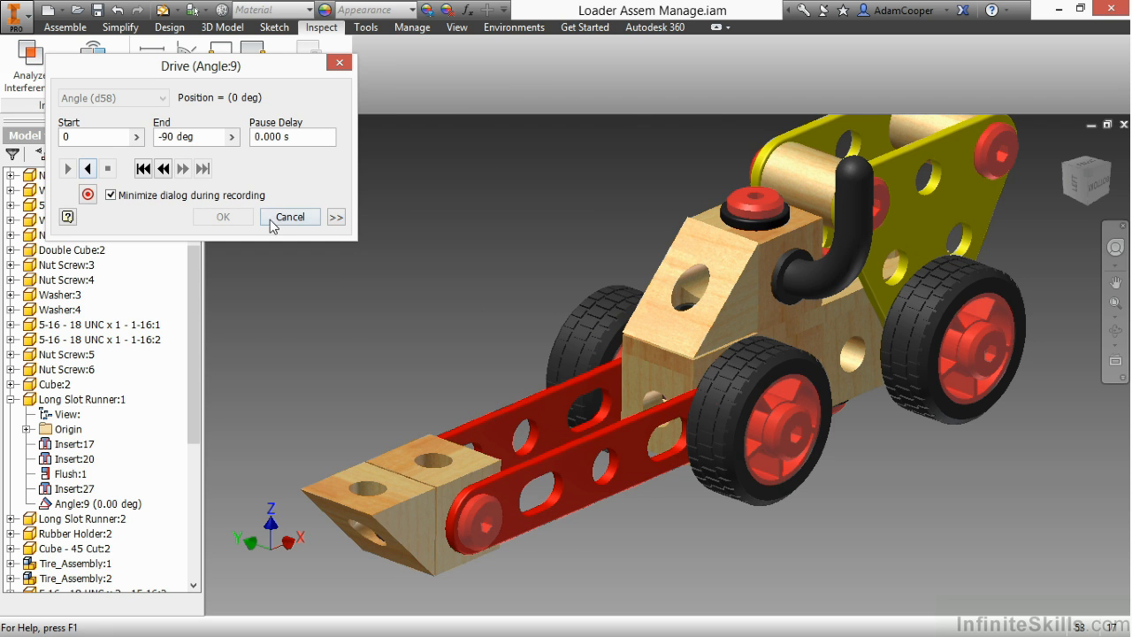
pyautogui.click(289, 215)
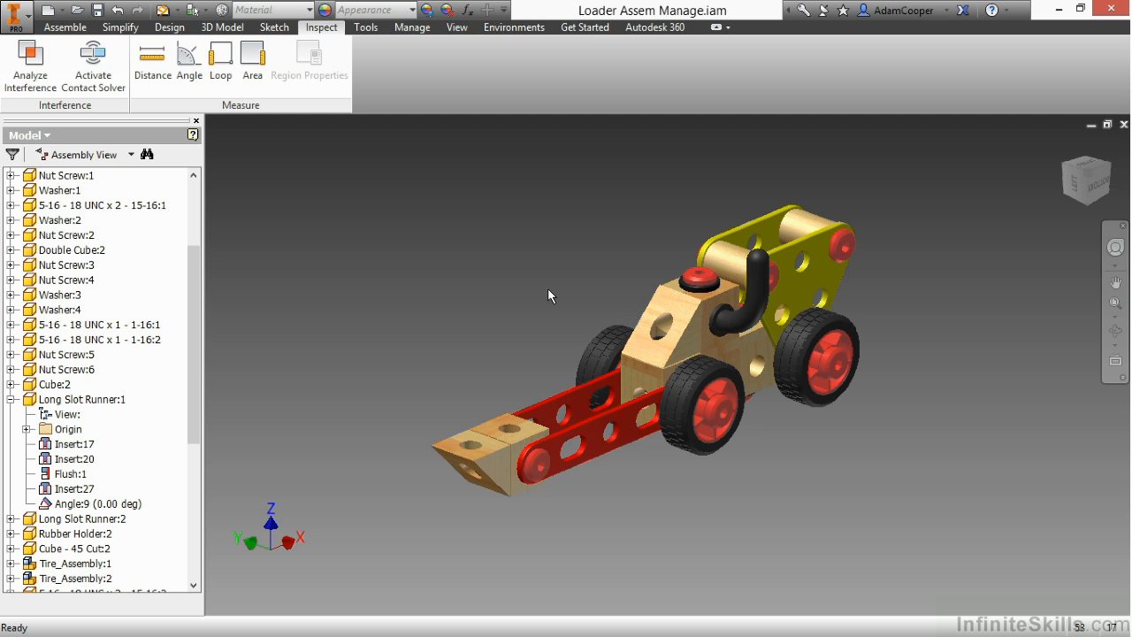
pyautogui.moveTo(473, 251)
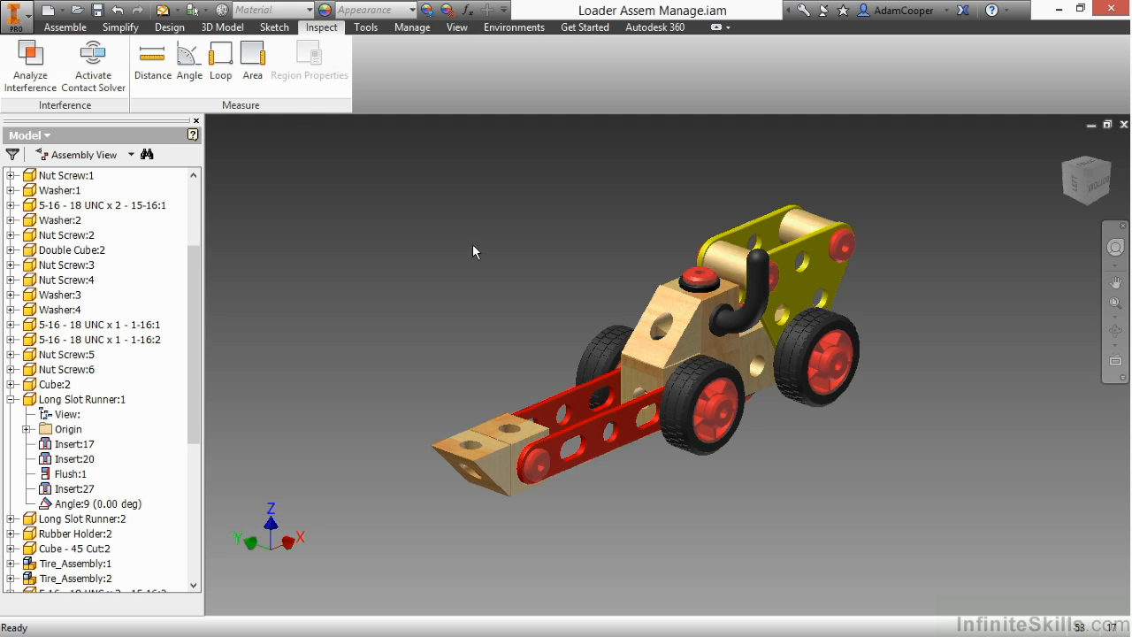
# Open the Bill of Materials and inspect the 102650-4H and 102650-45C part entries
pyautogui.click(411, 26)
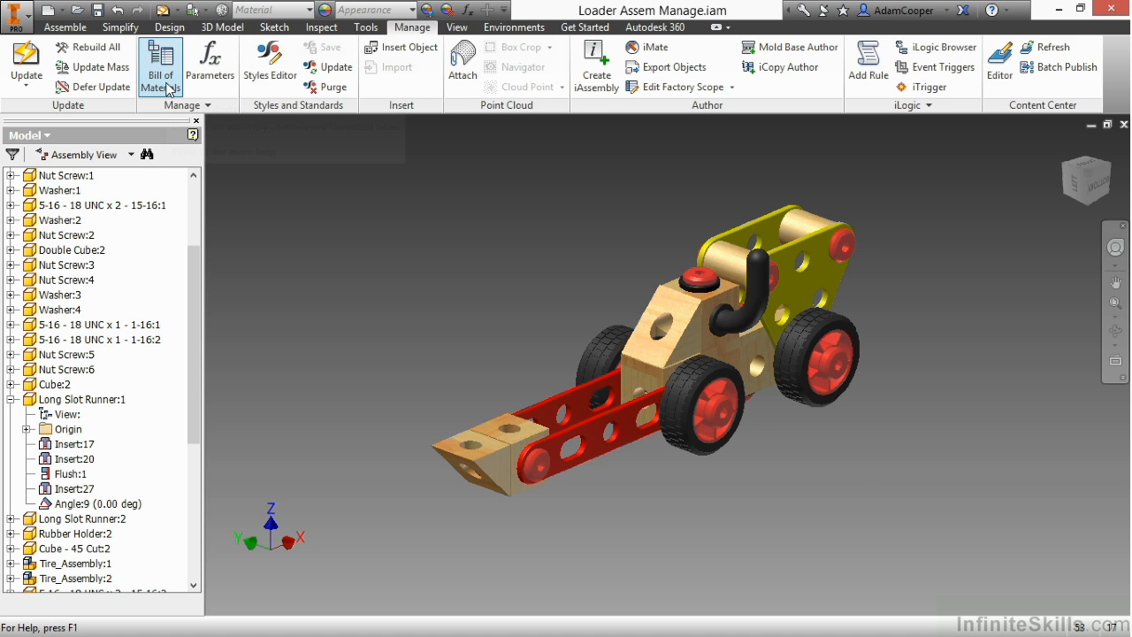
pyautogui.click(160, 62)
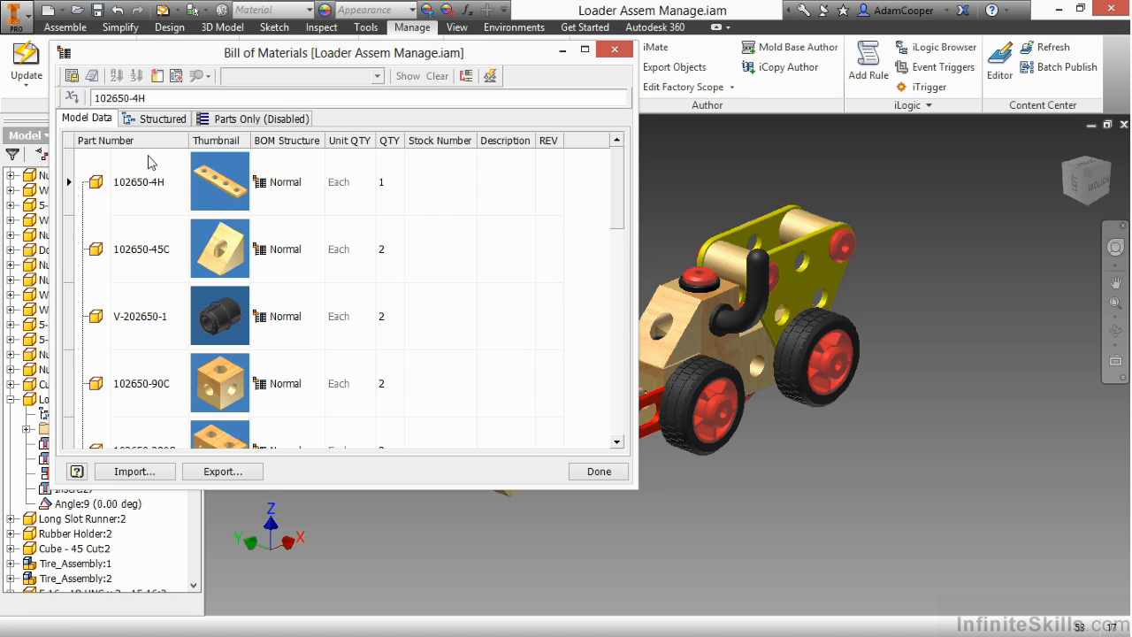
pyautogui.click(149, 181)
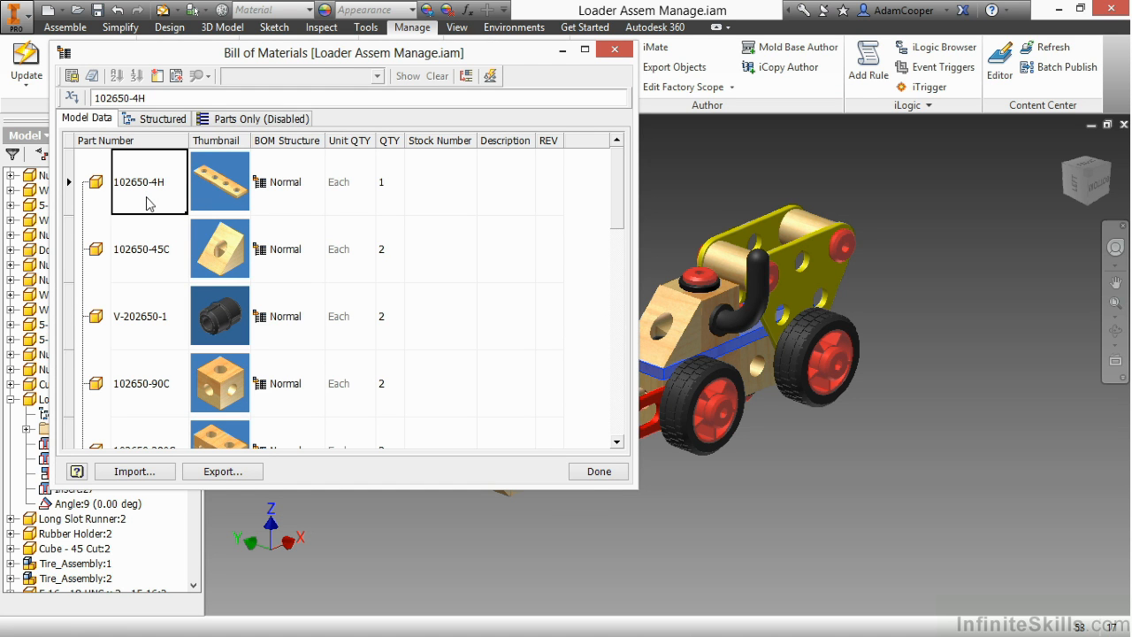
pyautogui.click(219, 249)
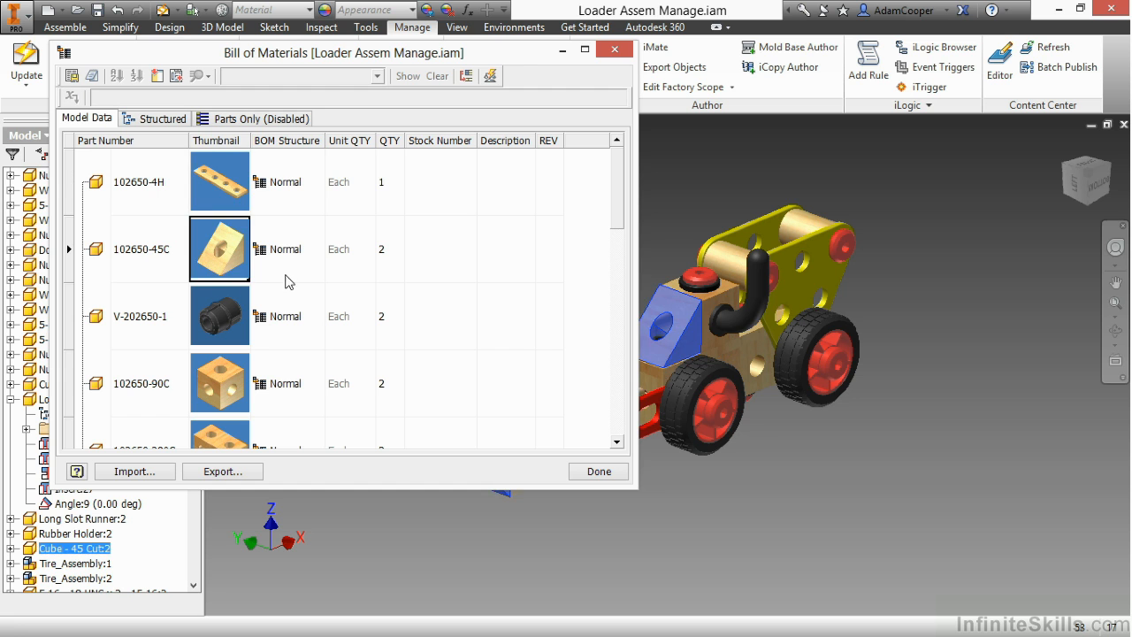
pyautogui.click(389, 249)
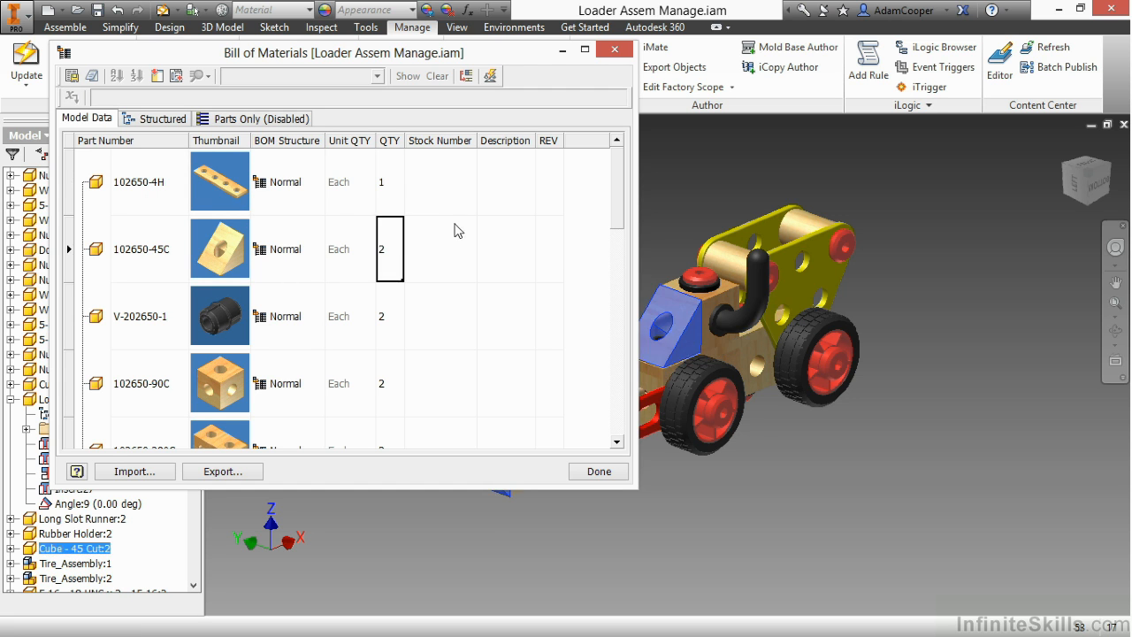
pyautogui.click(548, 181)
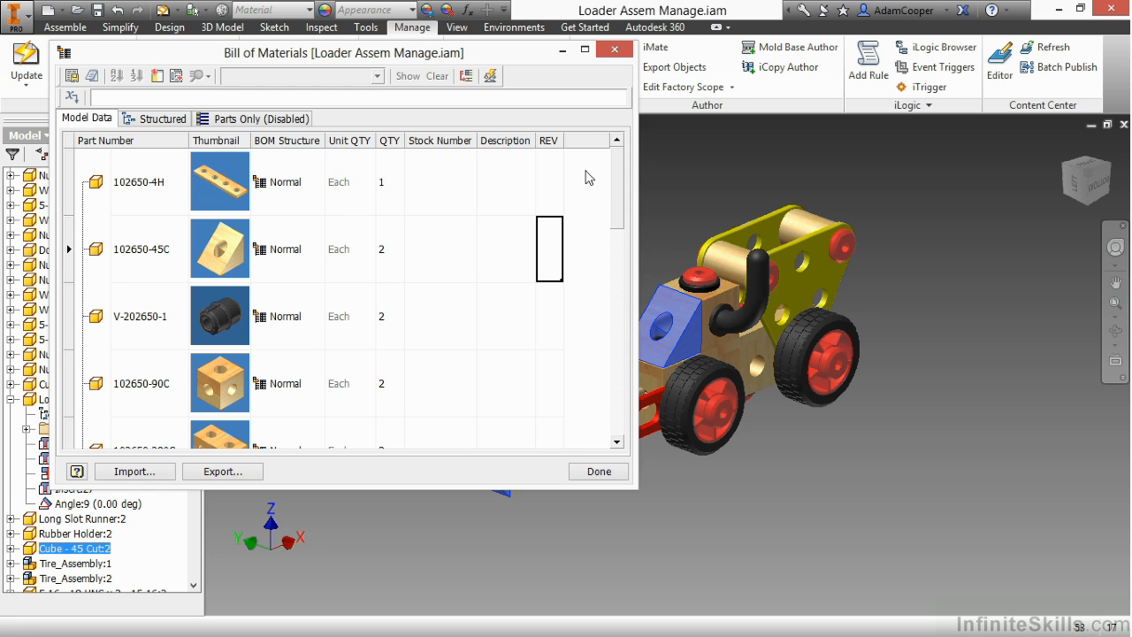
# Expand V-202650-TA to view its tire and hub, then close the BOM
pyautogui.scroll(-3)
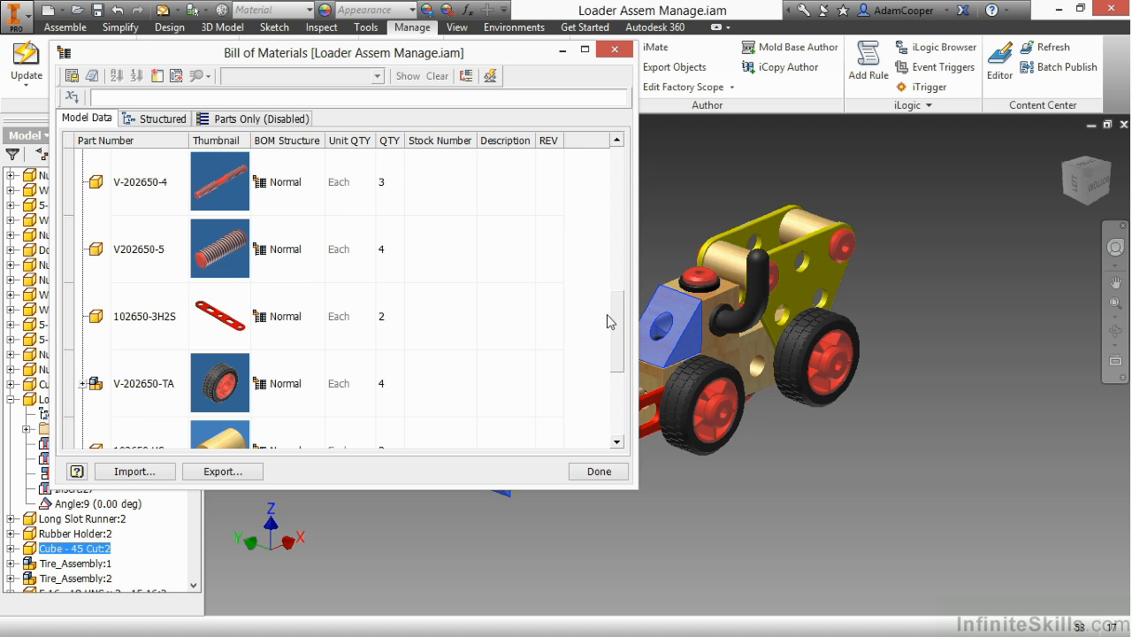
pyautogui.click(144, 383)
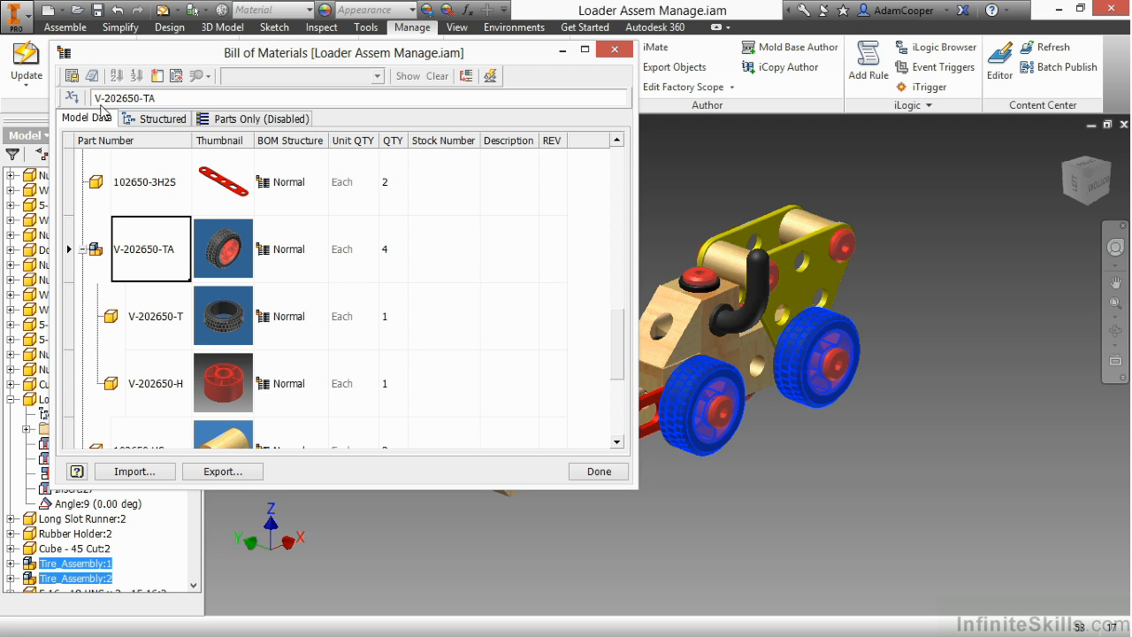
pyautogui.moveTo(72, 76)
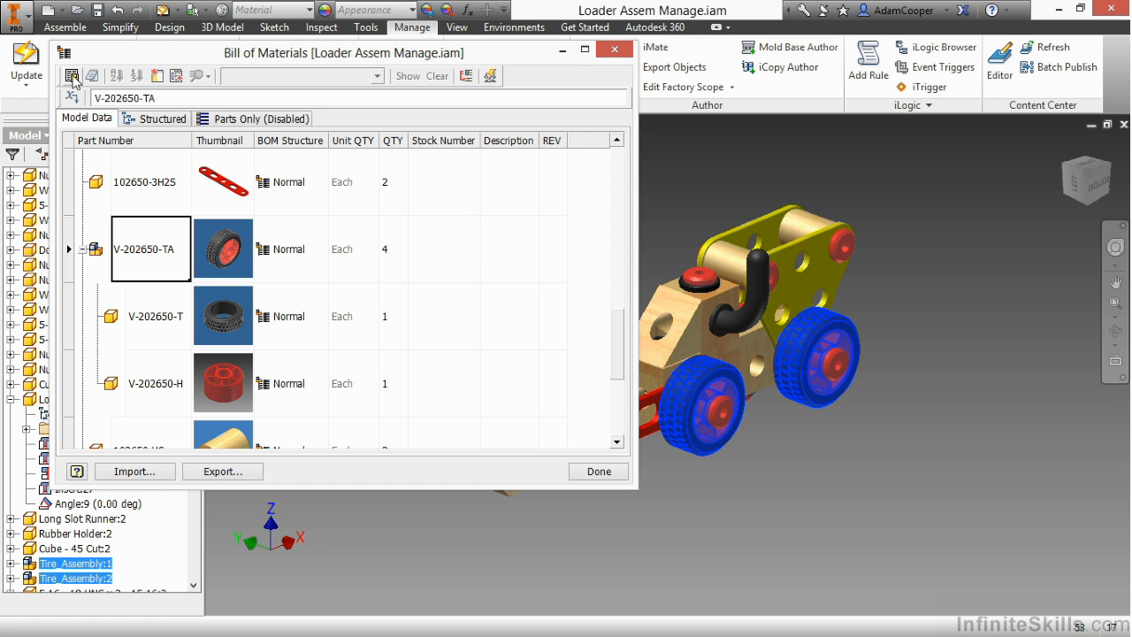
pyautogui.moveTo(592, 311)
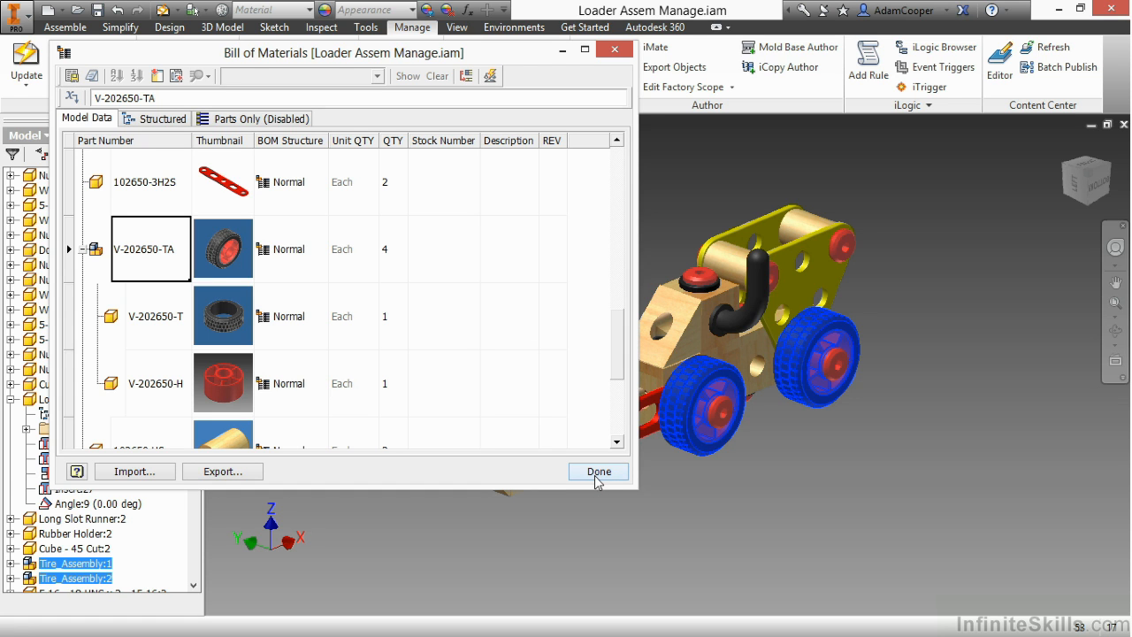
pyautogui.click(599, 470)
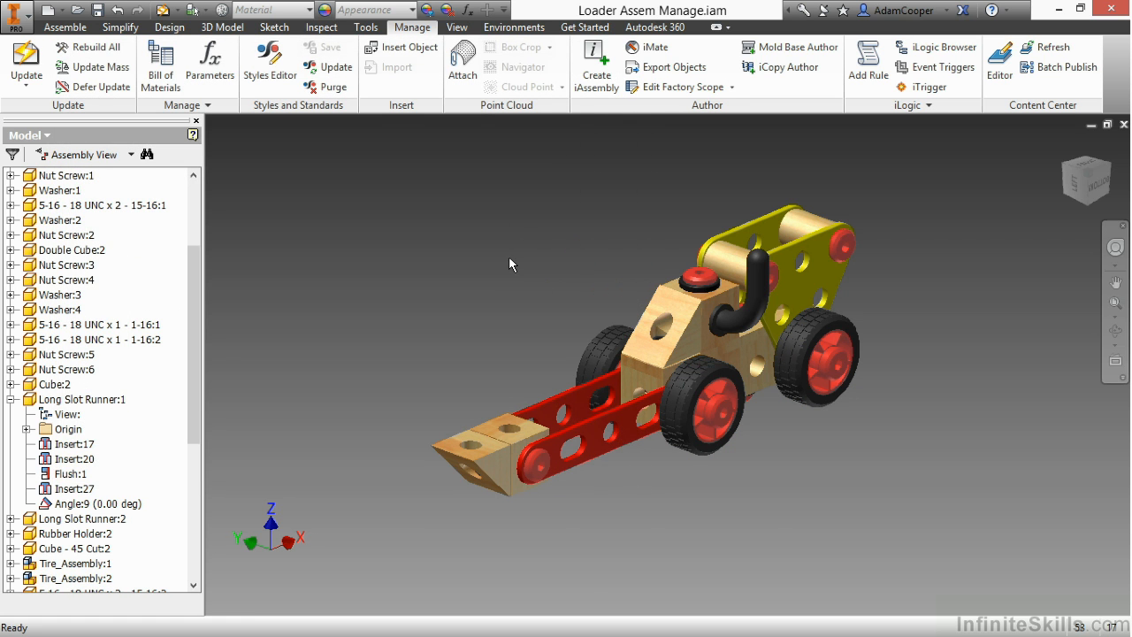